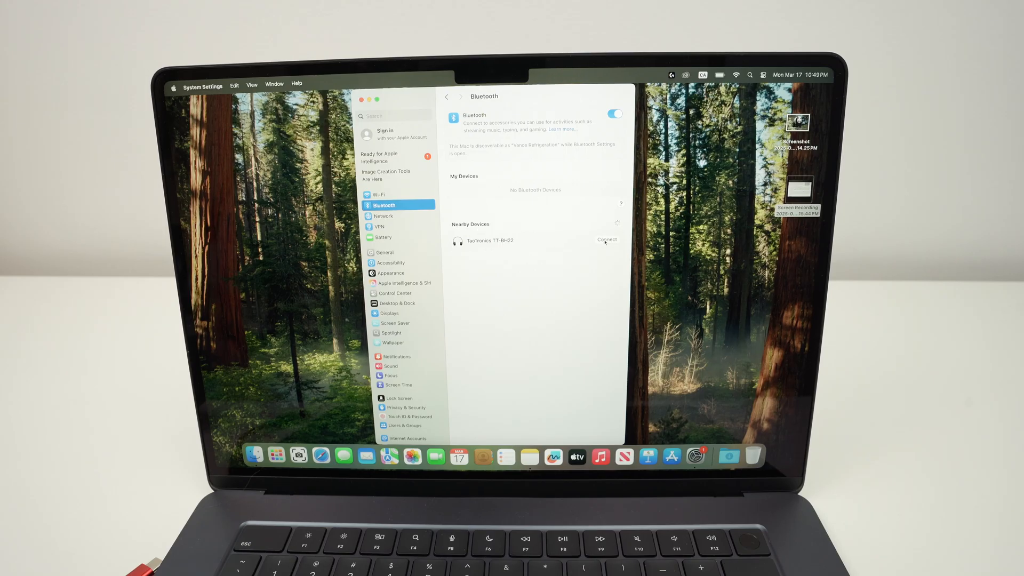
# Step: Connect the TaoTronics TT-BH22 headphones from Nearby Devices in Bluetooth settings
pyautogui.click(605, 239)
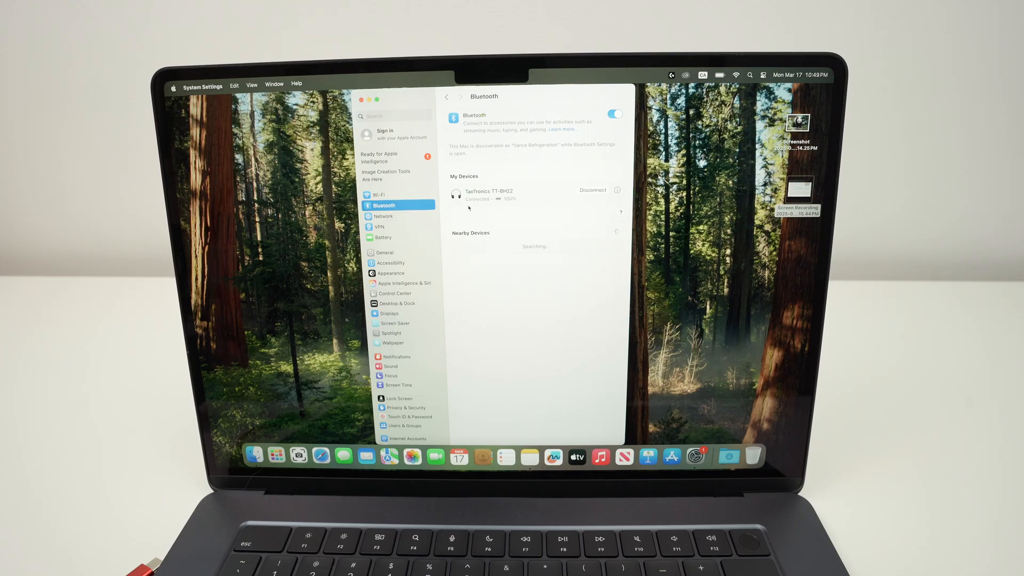
pyautogui.moveTo(511, 200)
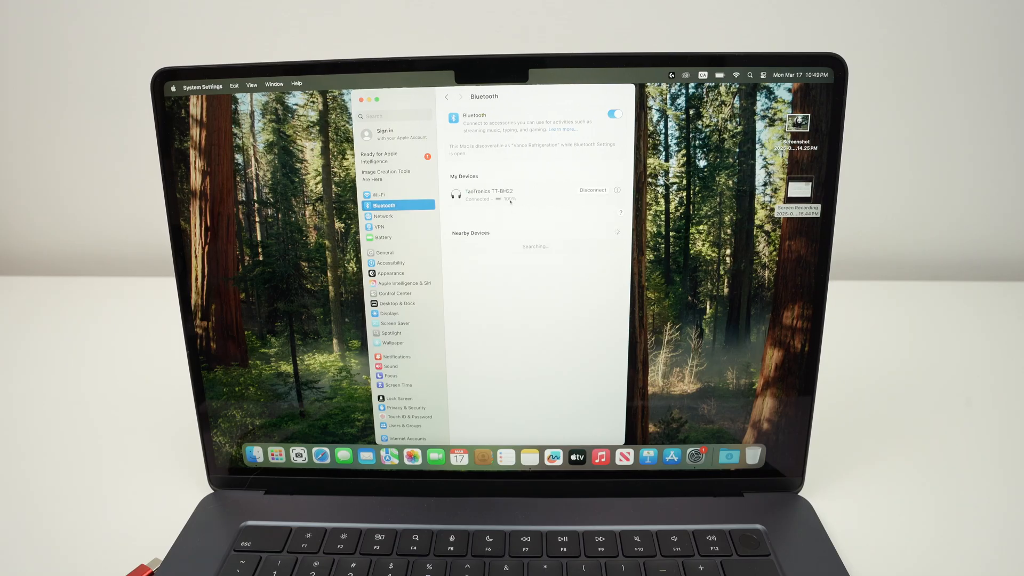
pyautogui.moveTo(466, 204)
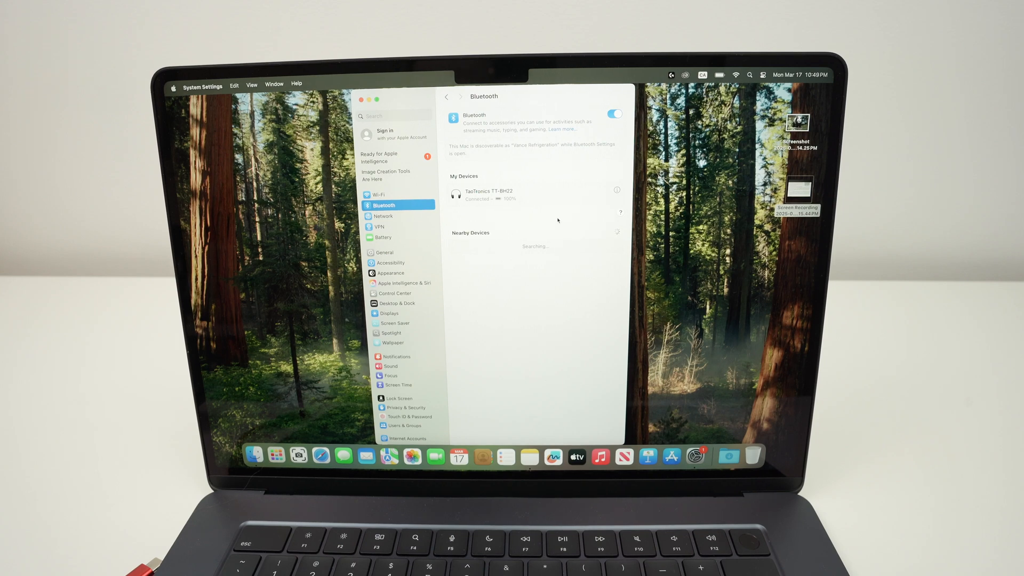
pyautogui.moveTo(535, 282)
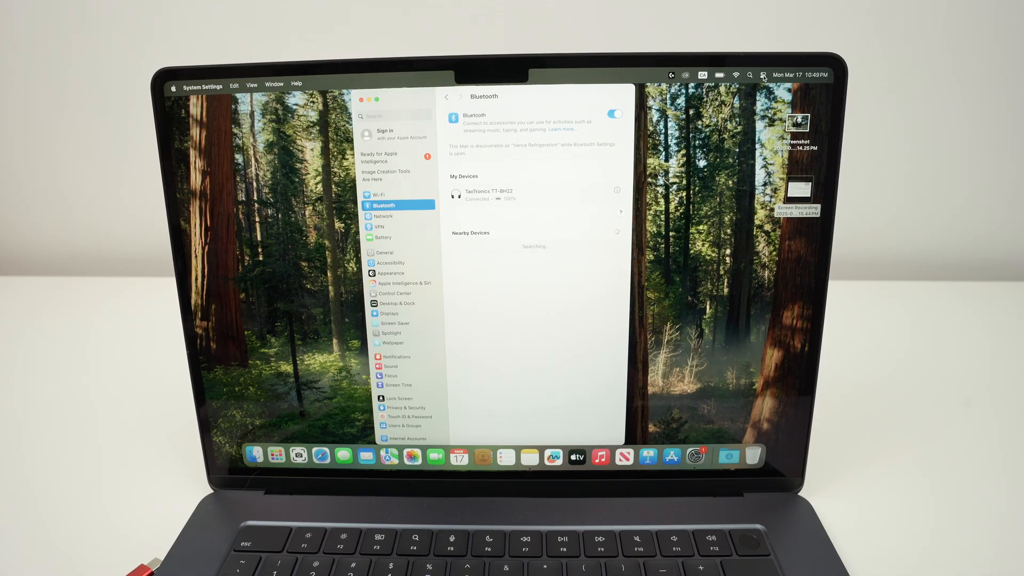
pyautogui.click(736, 75)
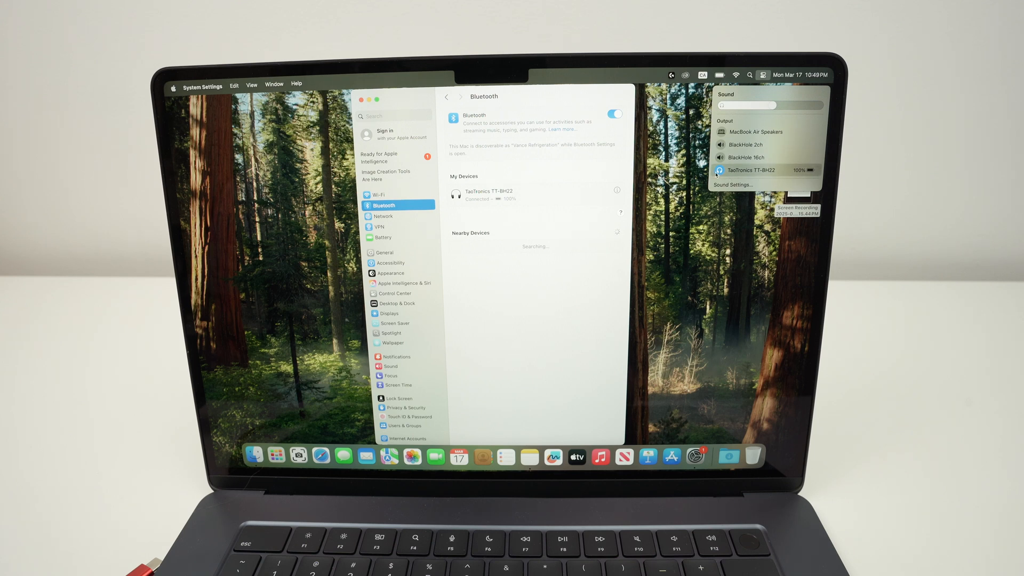
pyautogui.moveTo(720, 175)
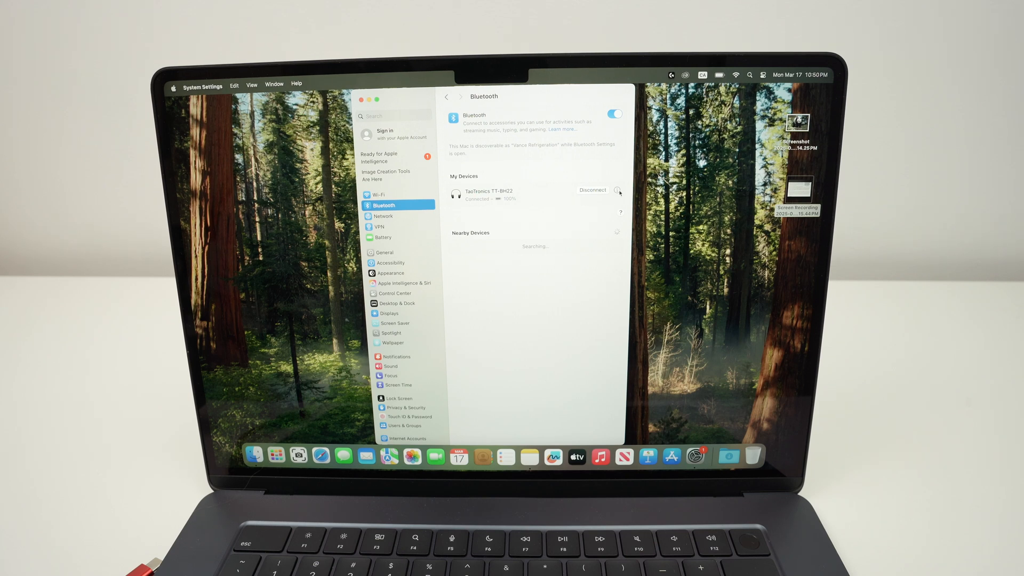
# Step: Forget the TaoTronics TT-BH22 from its device details and confirm removal
pyautogui.click(612, 114)
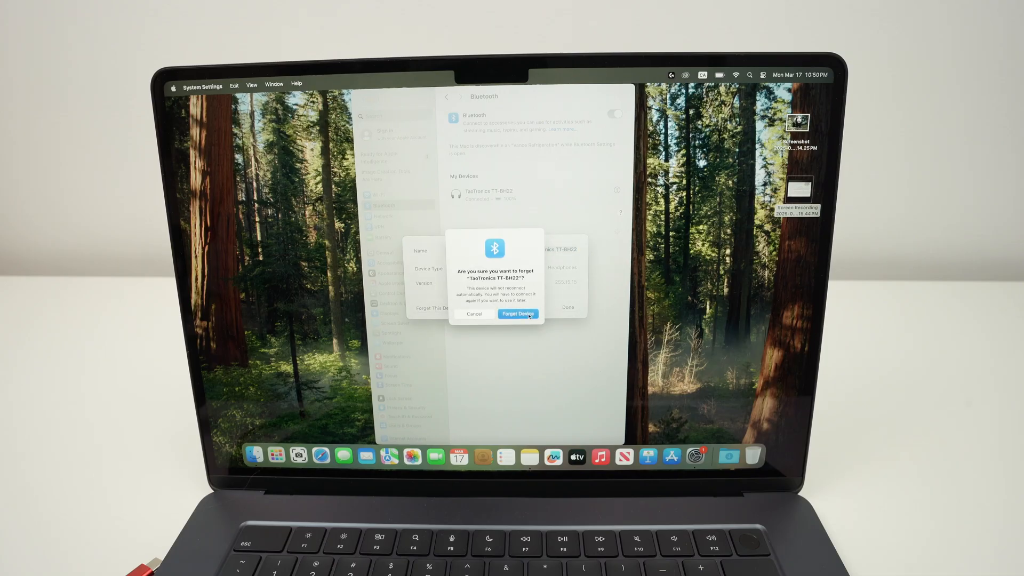
pyautogui.click(518, 314)
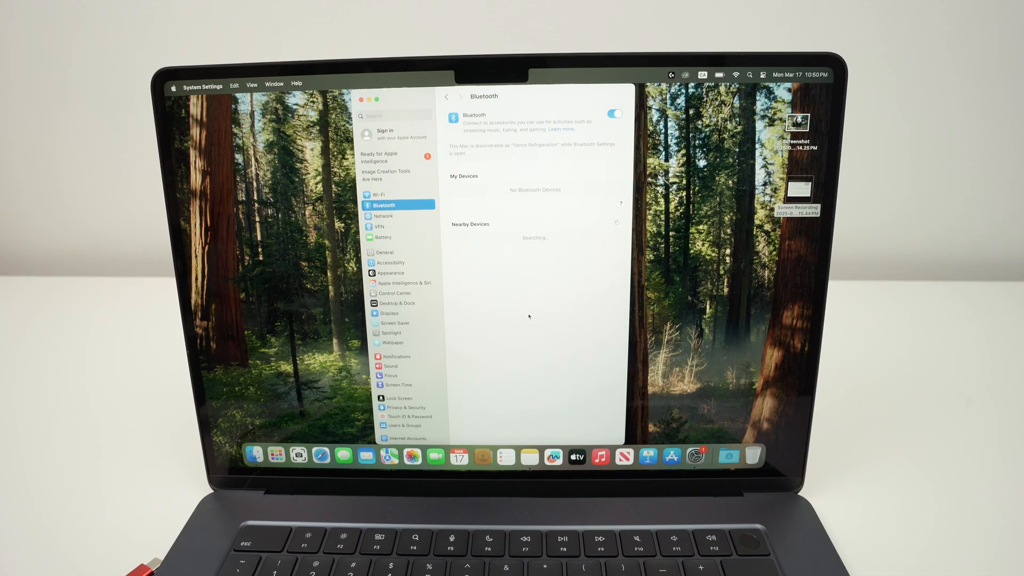